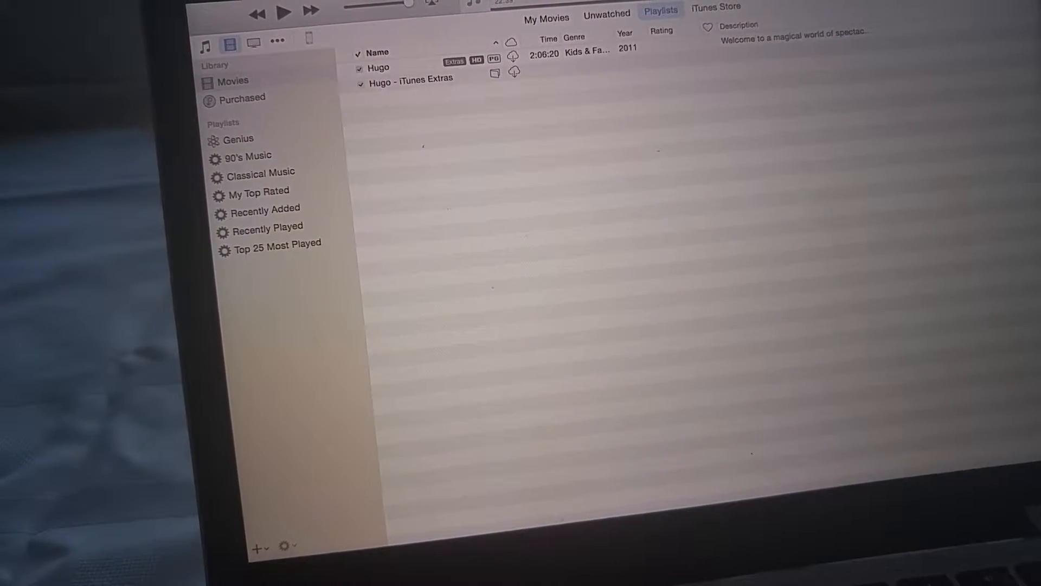
# Switch from the Movies library to the connected iPhone's device page.
pyautogui.click(307, 38)
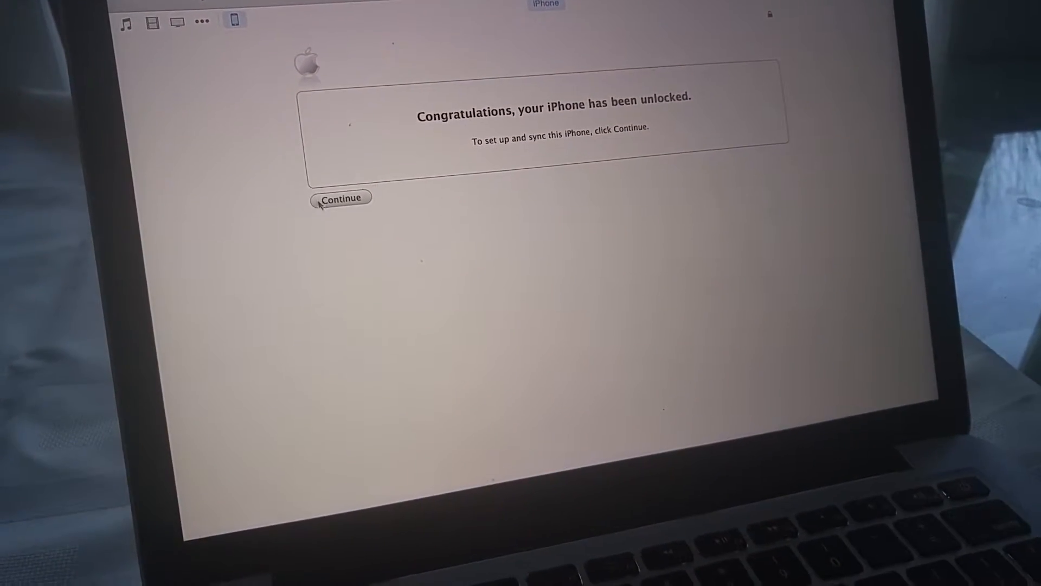
# Continue past the 'your iPhone has been unlocked' confirmation to the welcome setup.
pyautogui.click(340, 198)
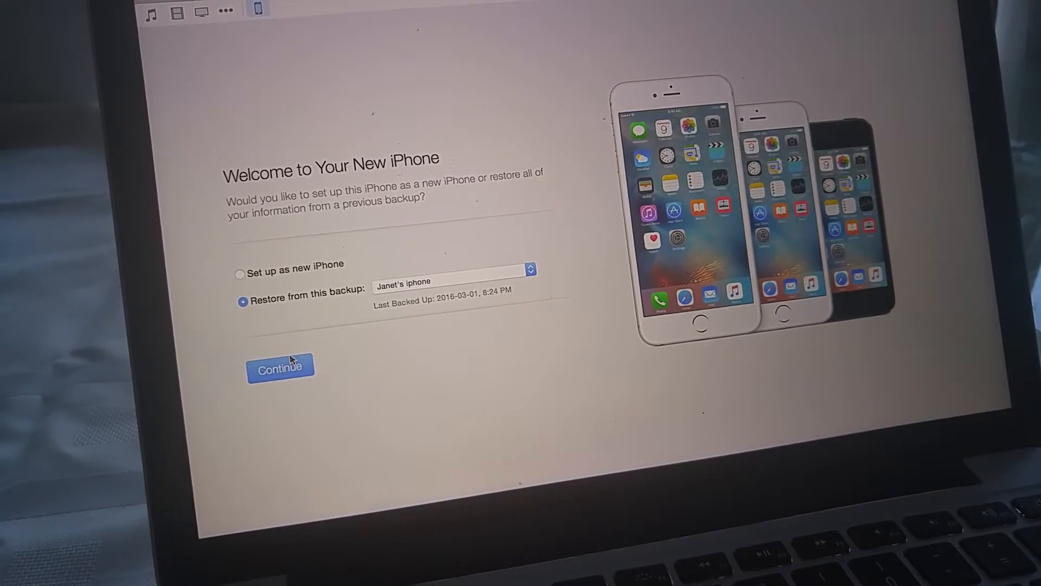
# Choose 'Restore from this backup' with the latest backup and continue to the license agreement.
pyautogui.click(280, 369)
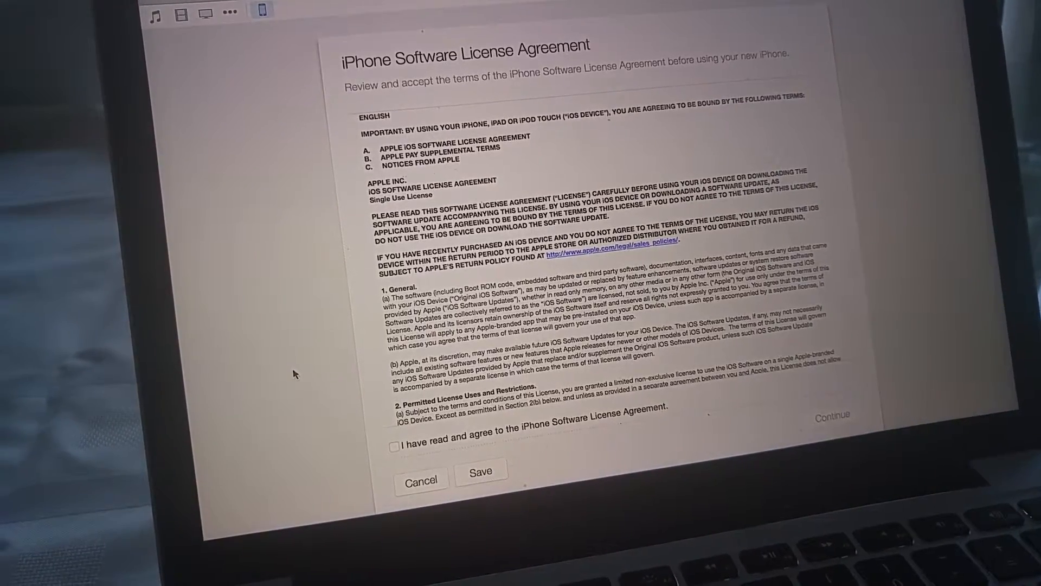
# Accept the iPhone Software License Agreement and start restoring from the backup.
pyautogui.click(394, 445)
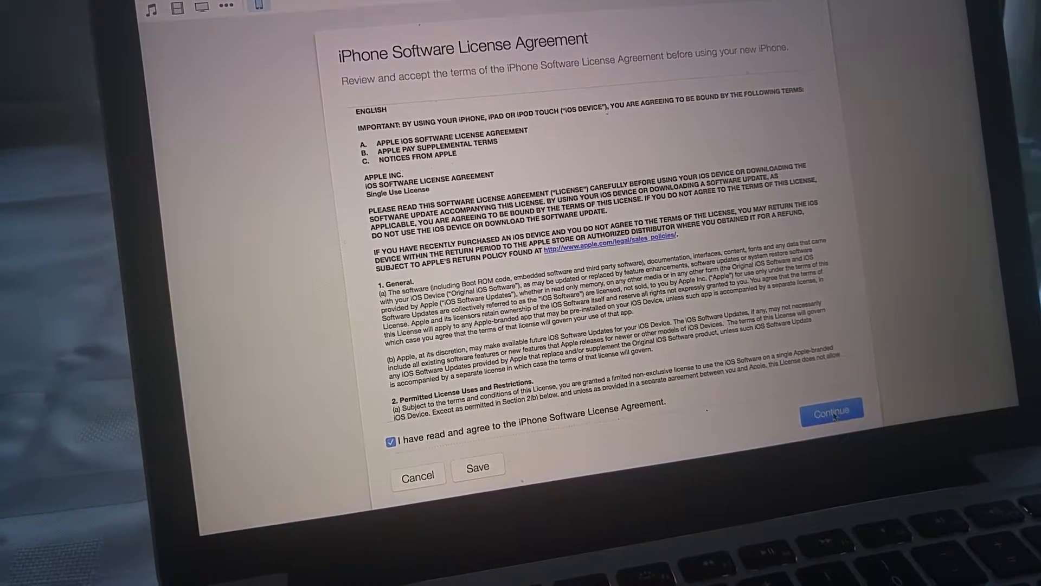
pyautogui.click(830, 409)
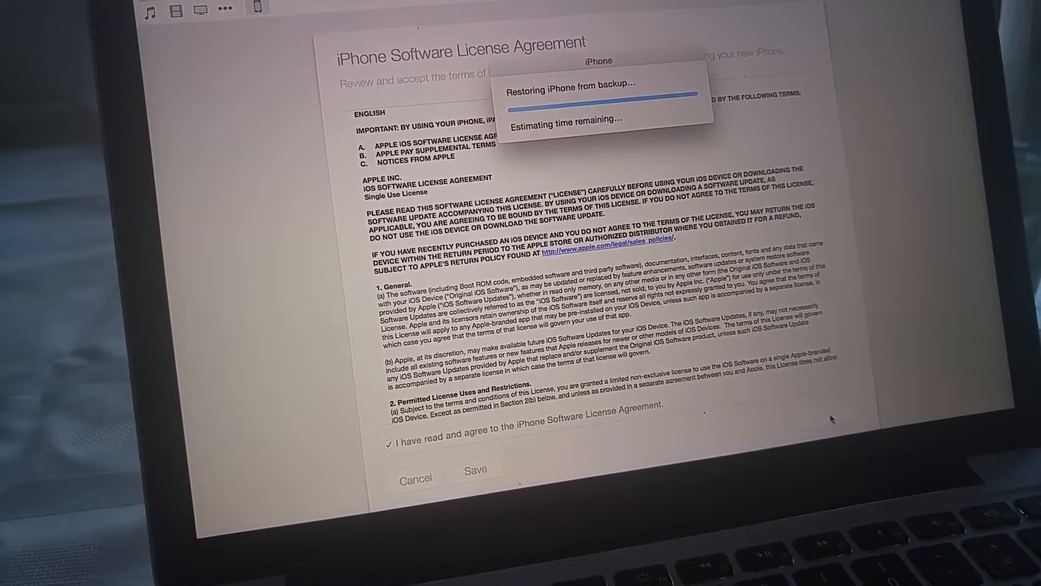